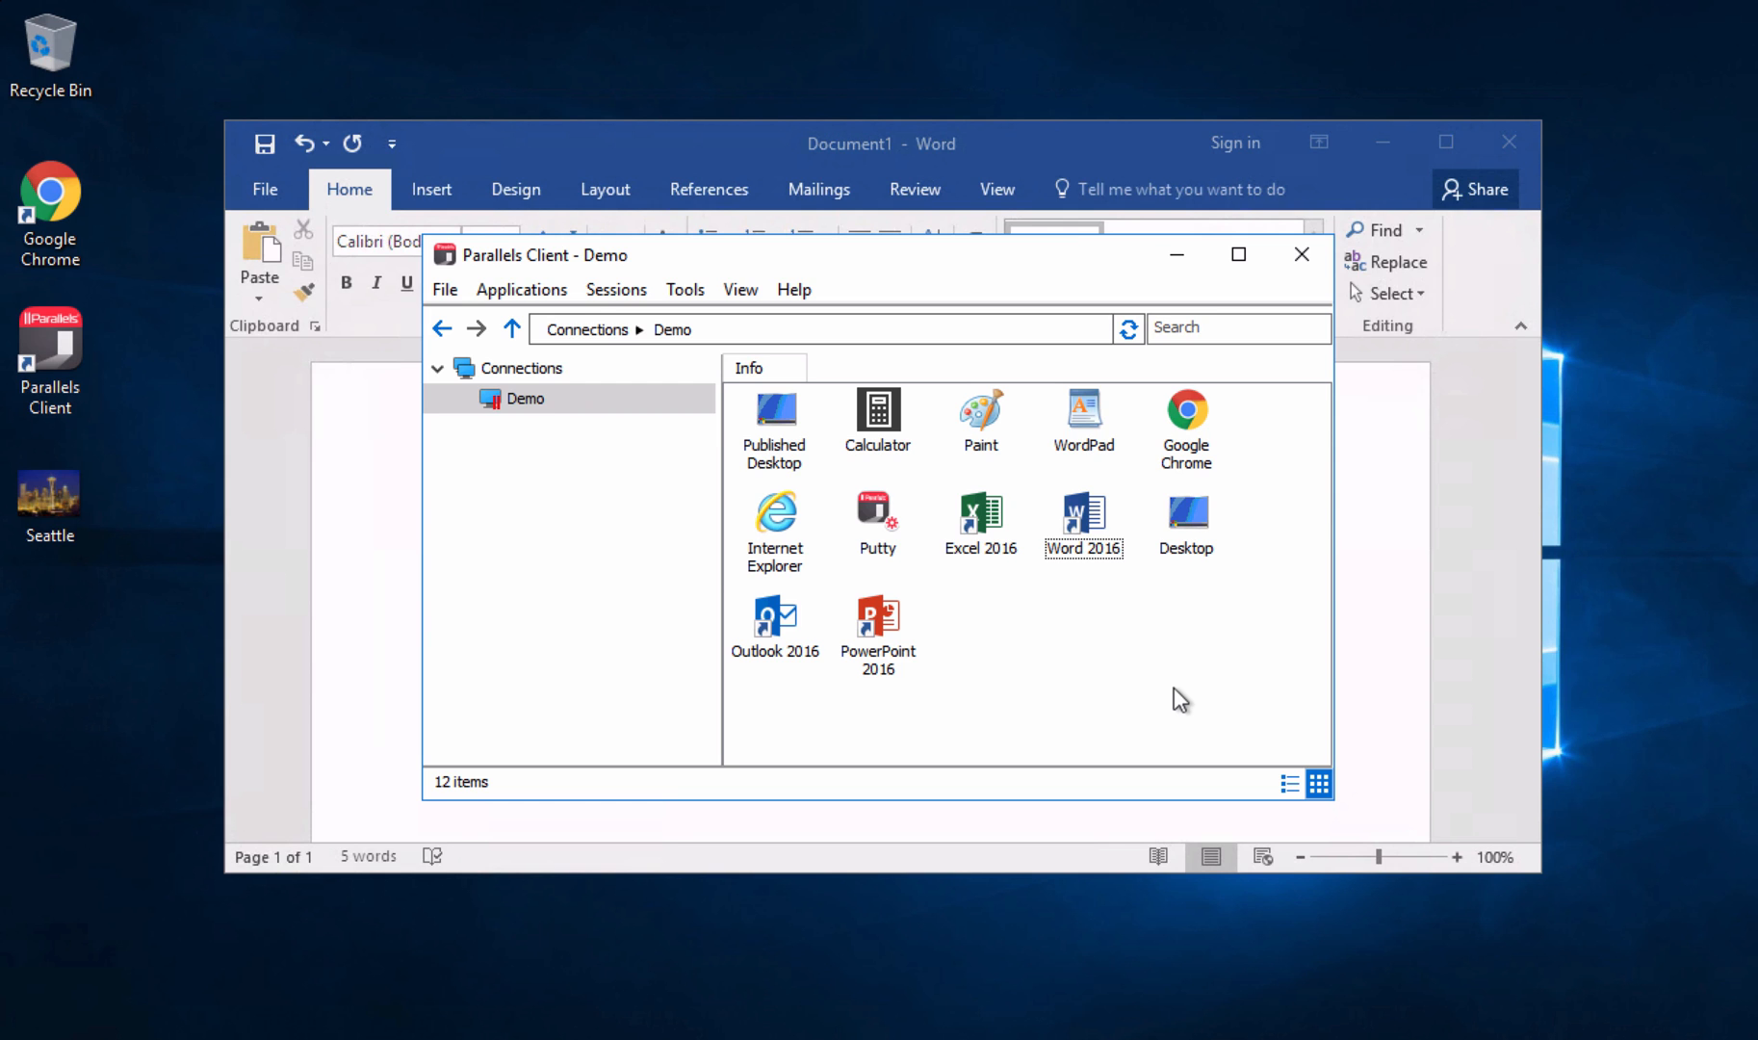
{"action": "mouse_move", "coordinate": [959, 154]}
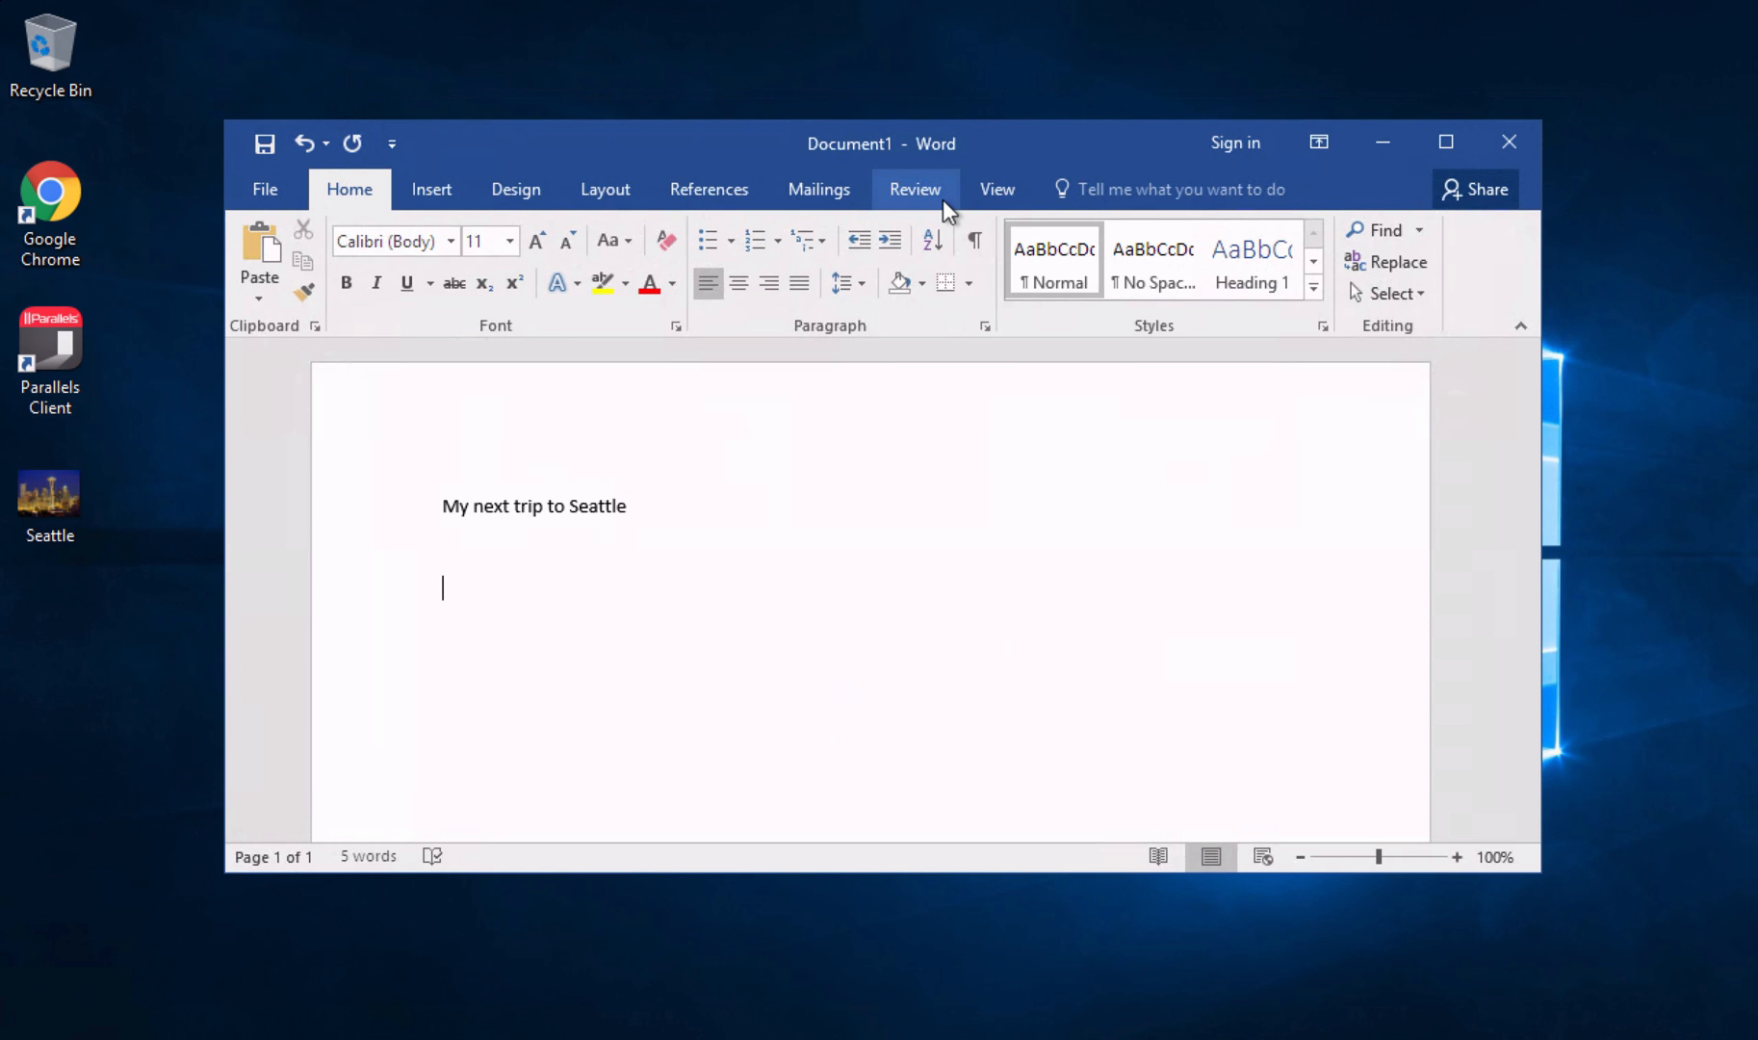
{"action": "mouse_move", "coordinate": [160, 464]}
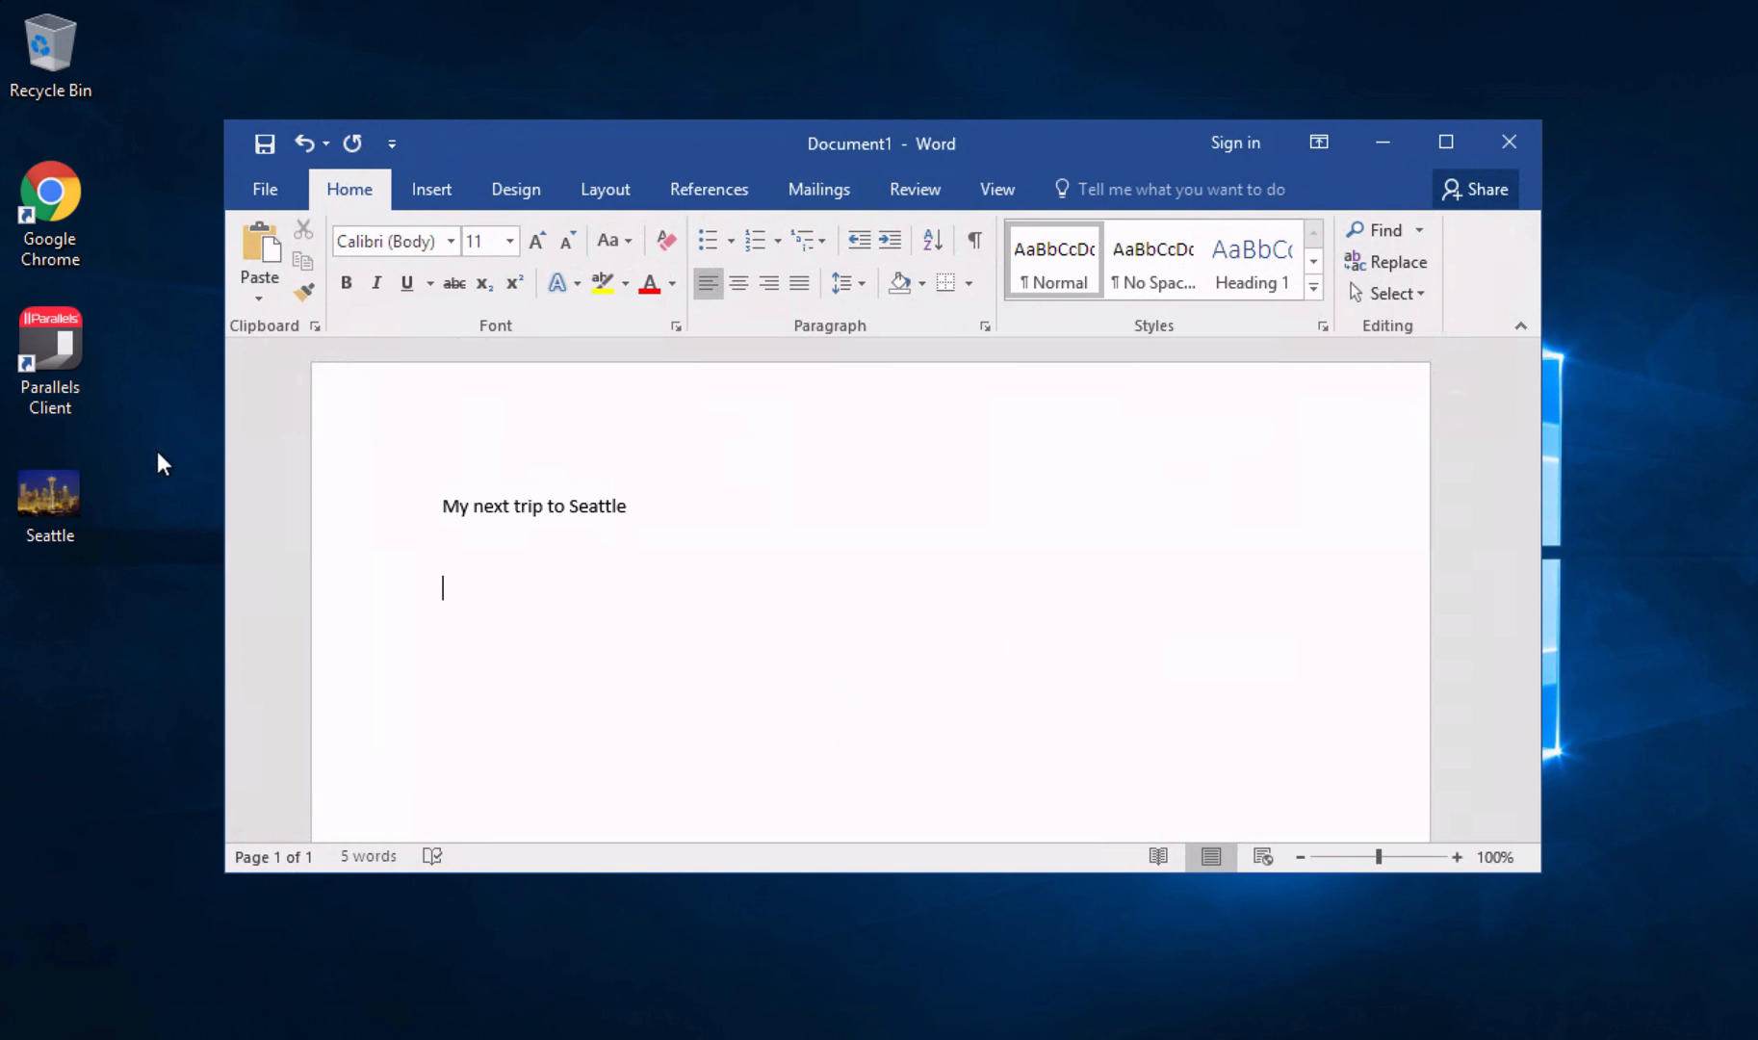
{"action": "left_click", "coordinate": [49, 500]}
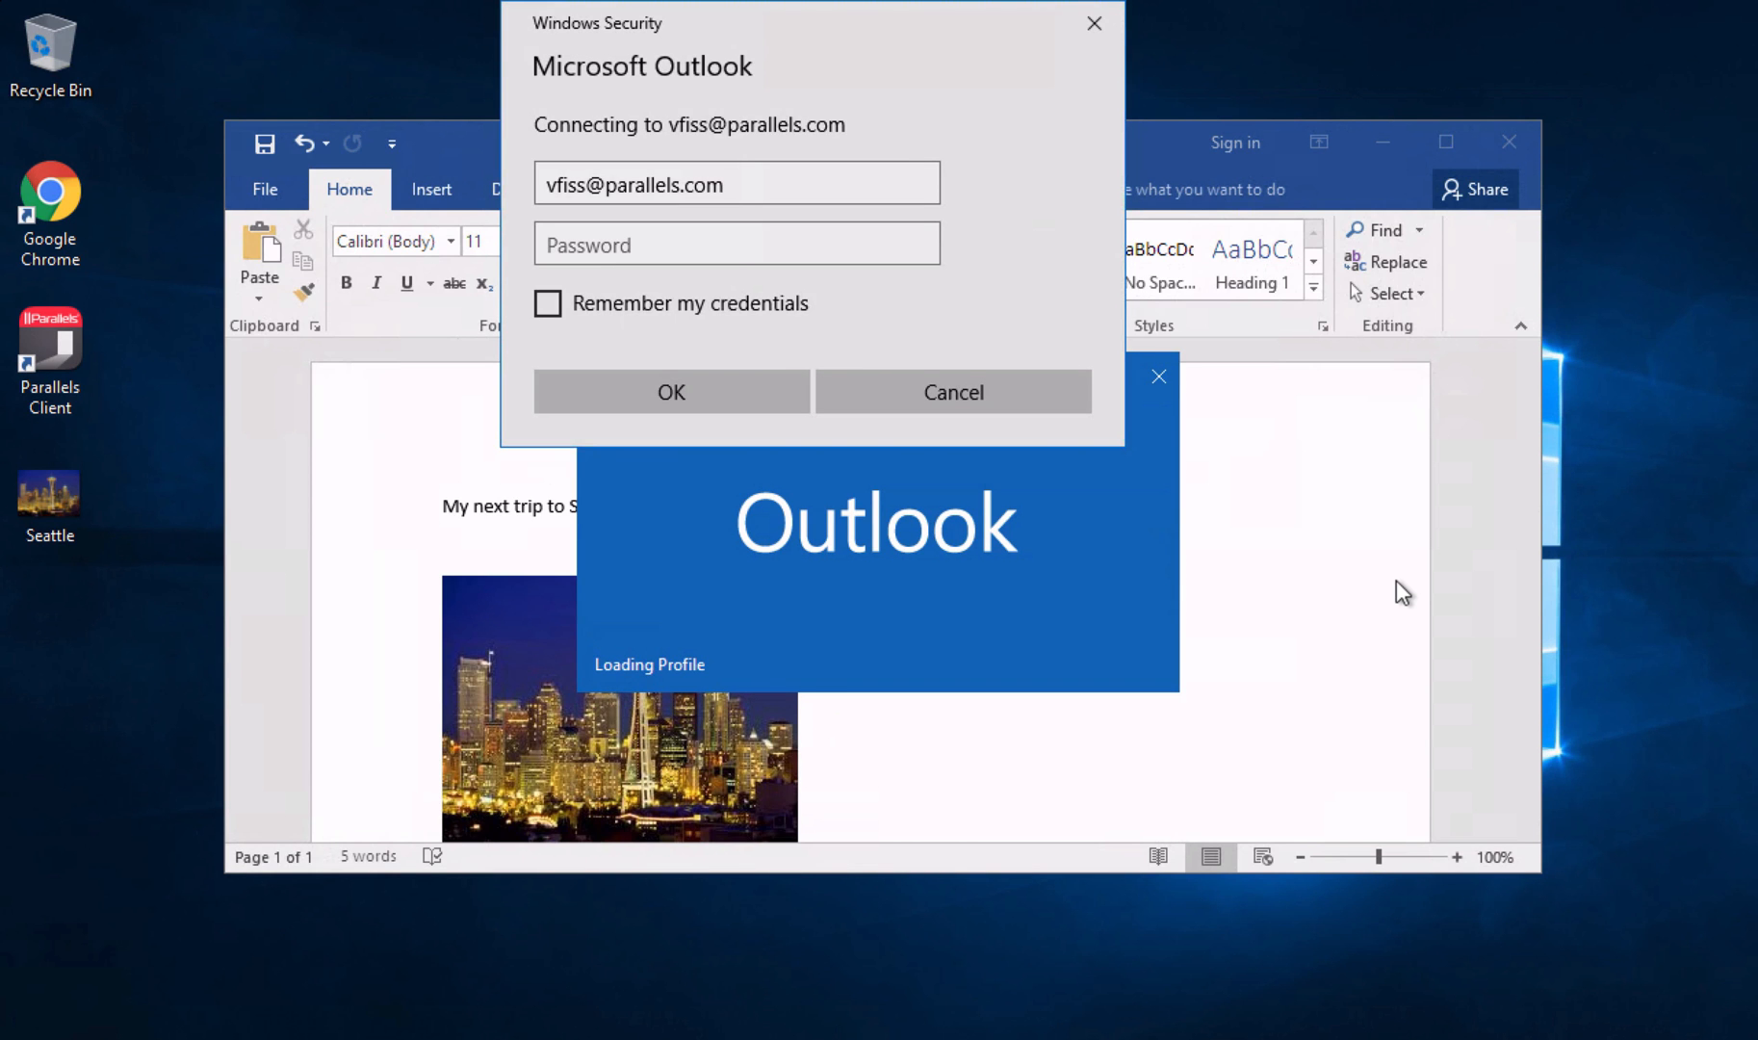
Step: Enter the mailbox password in Windows Security and confirm to load Outlook
{"action": "type", "text": "••"}
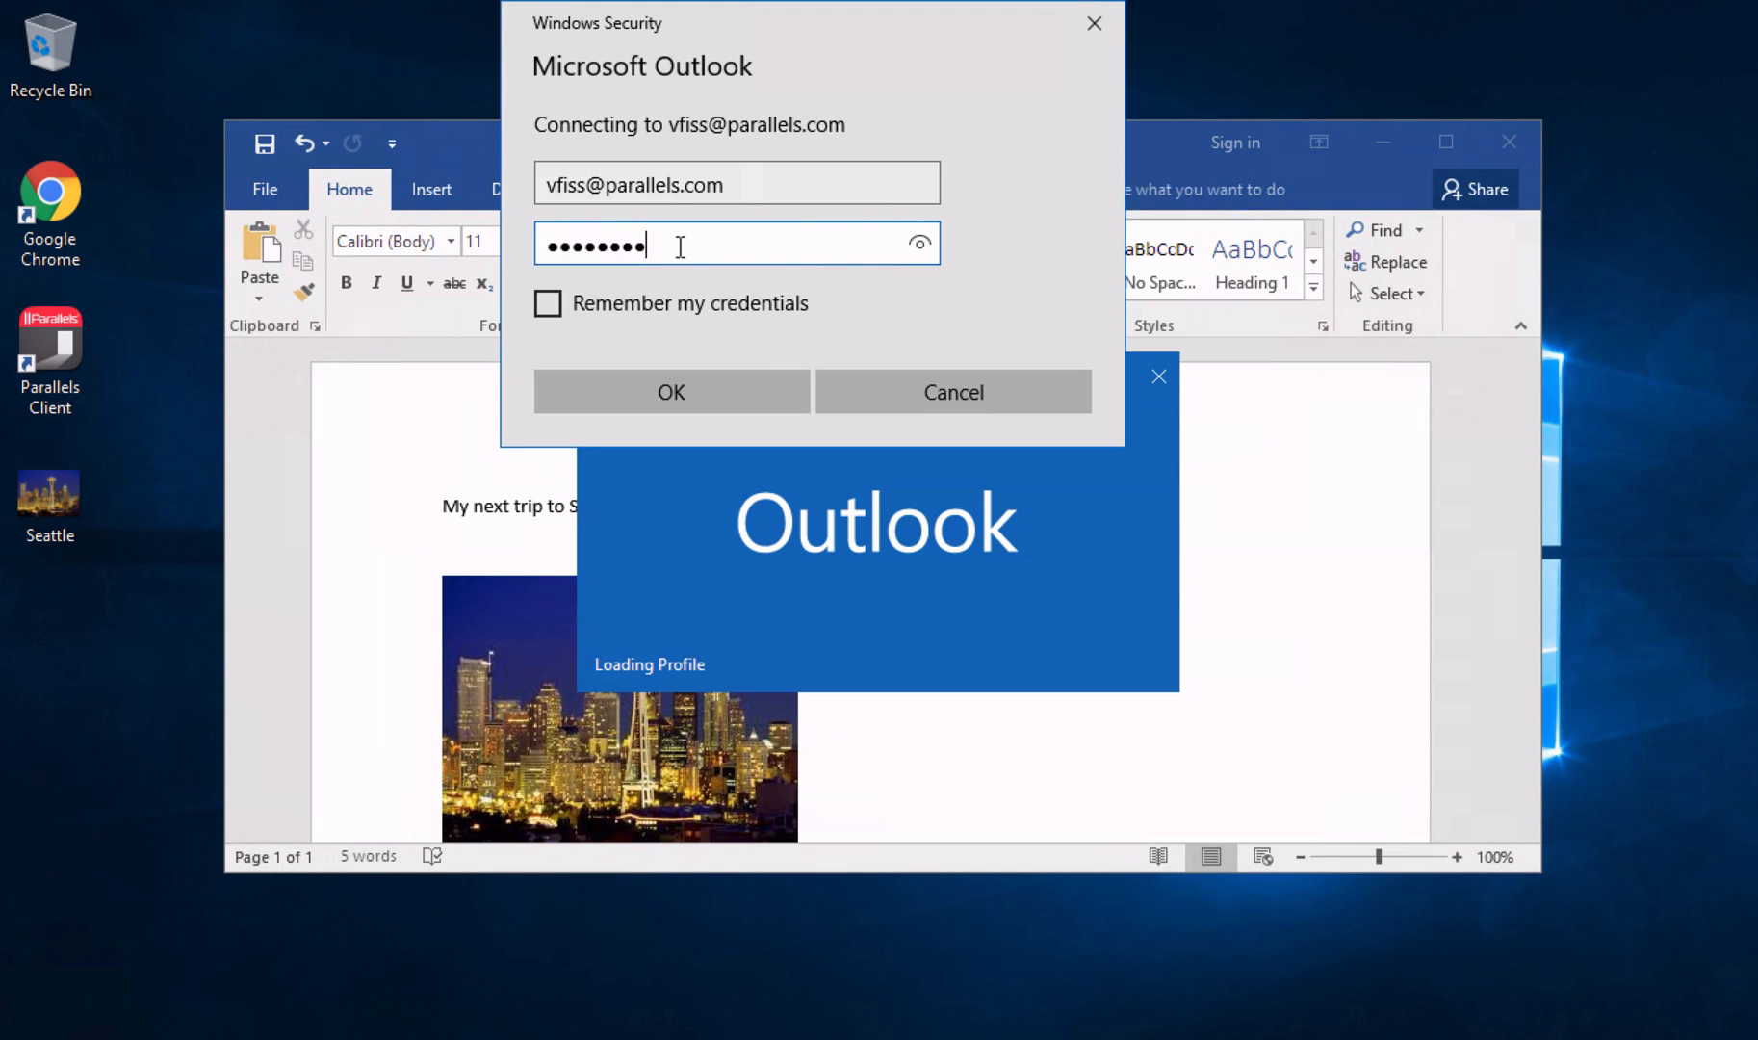
{"action": "left_click", "coordinate": [669, 392]}
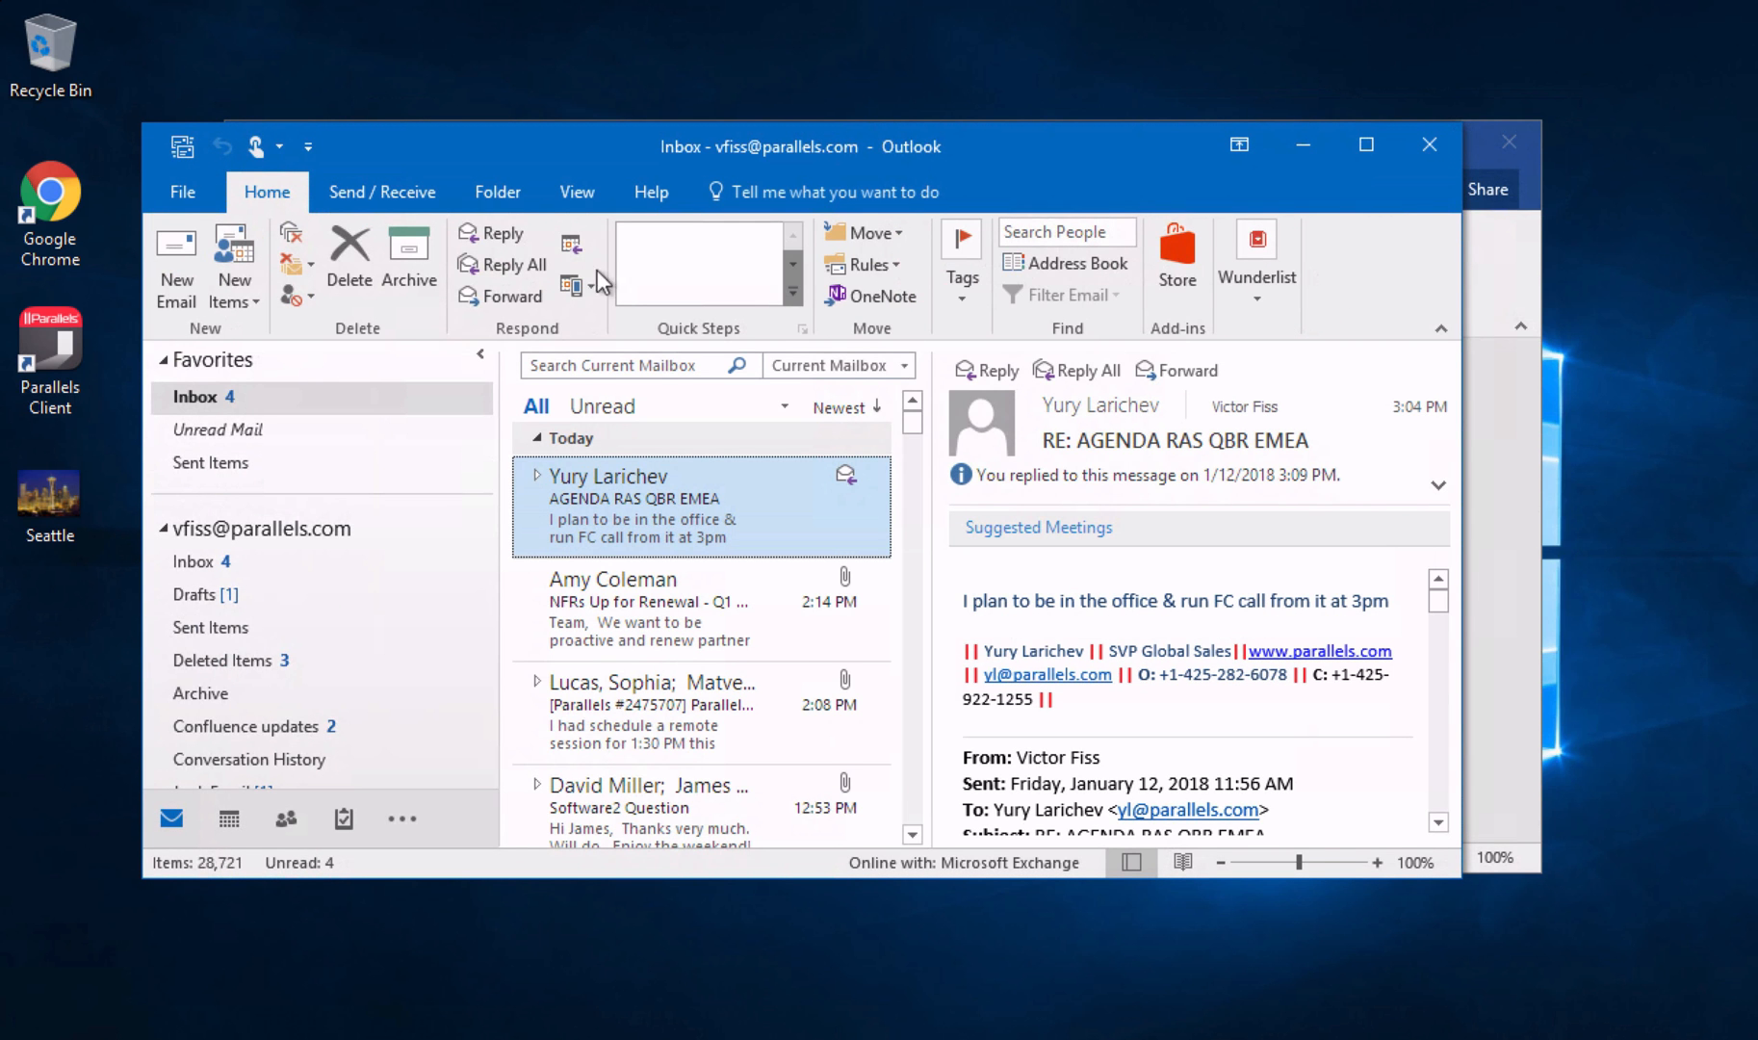
Step: Compose a new email reading "Hi Seattle," and attach Seattle.jpg by dragging it in
{"action": "left_click", "coordinate": [175, 266]}
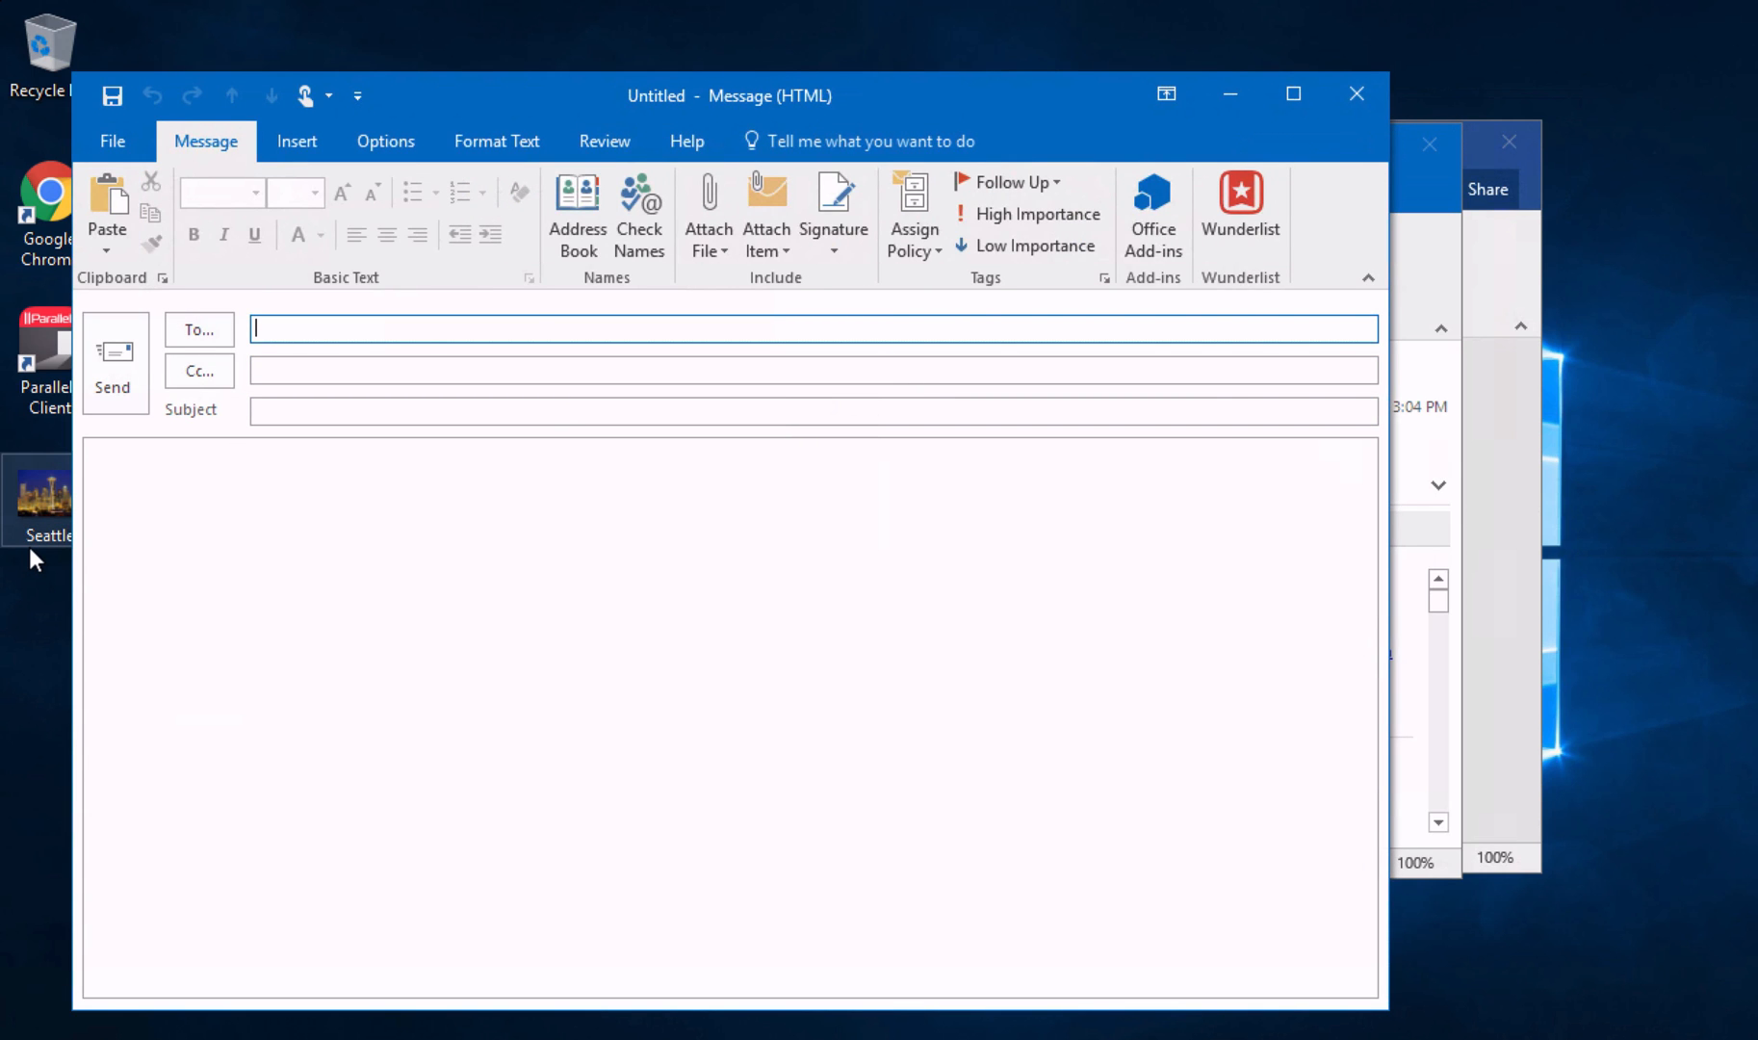
{"action": "type", "text": "H"}
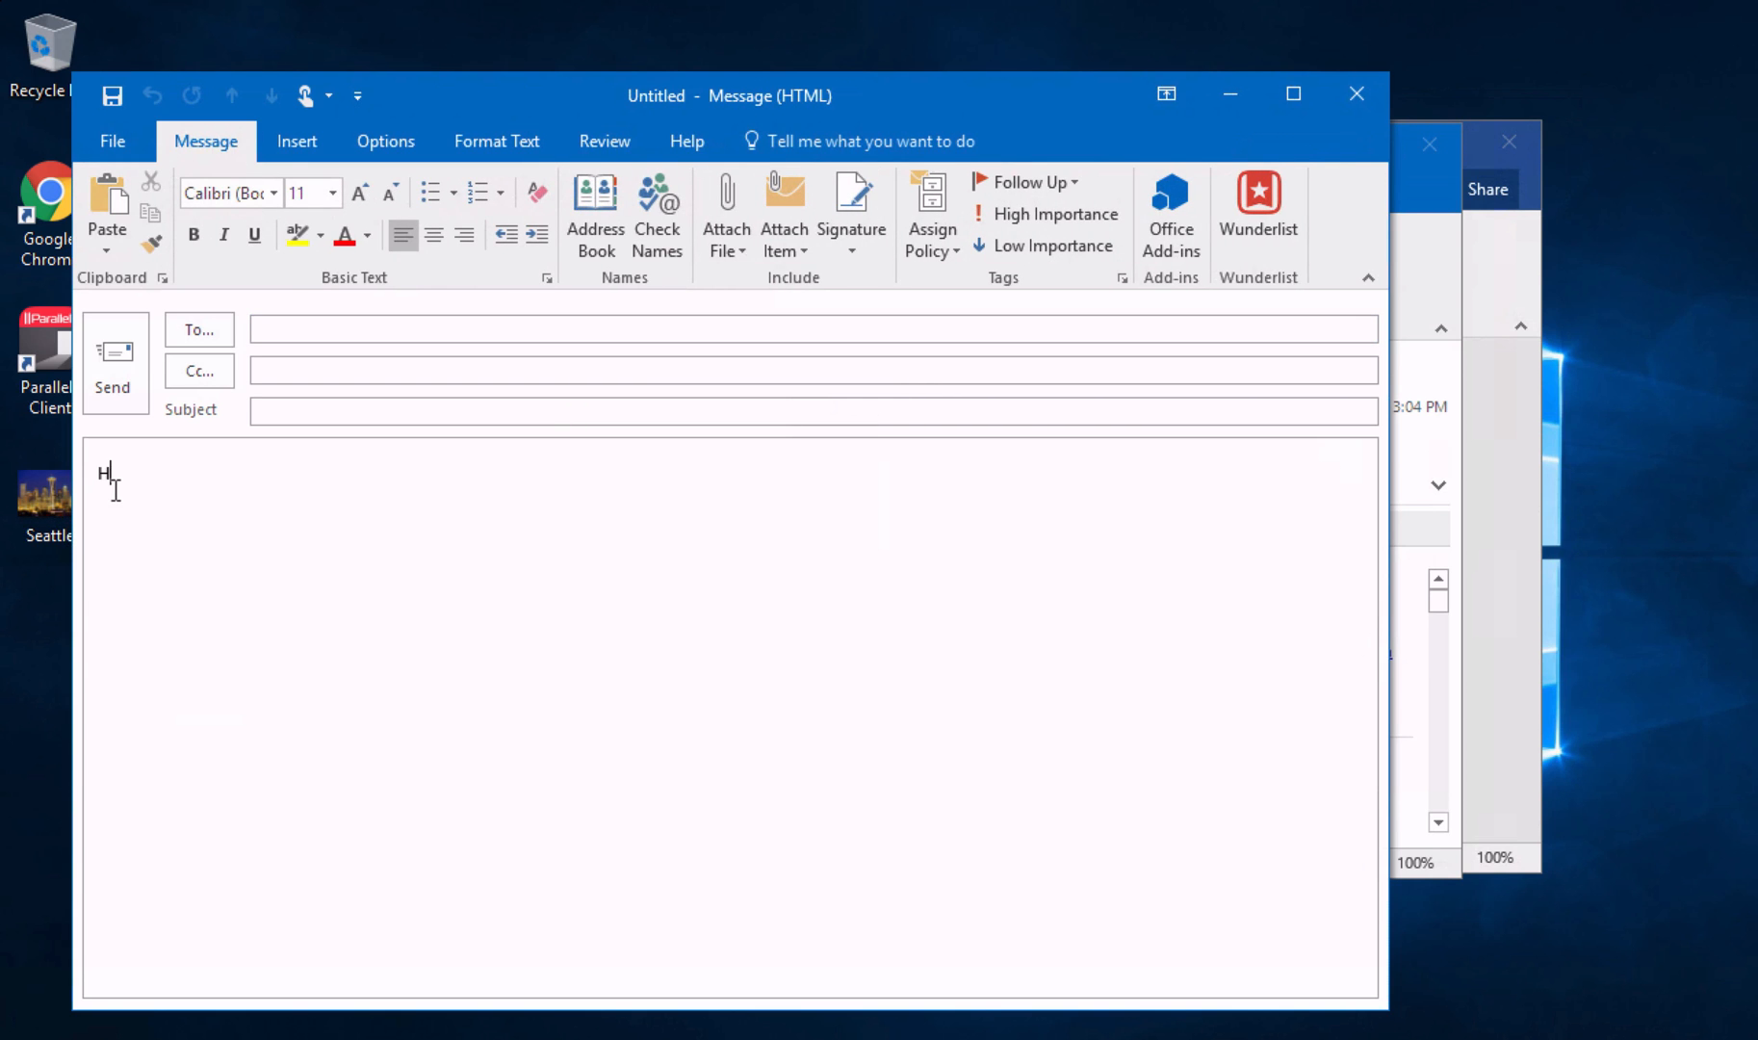
{"action": "type", "text": "i Seattle,"}
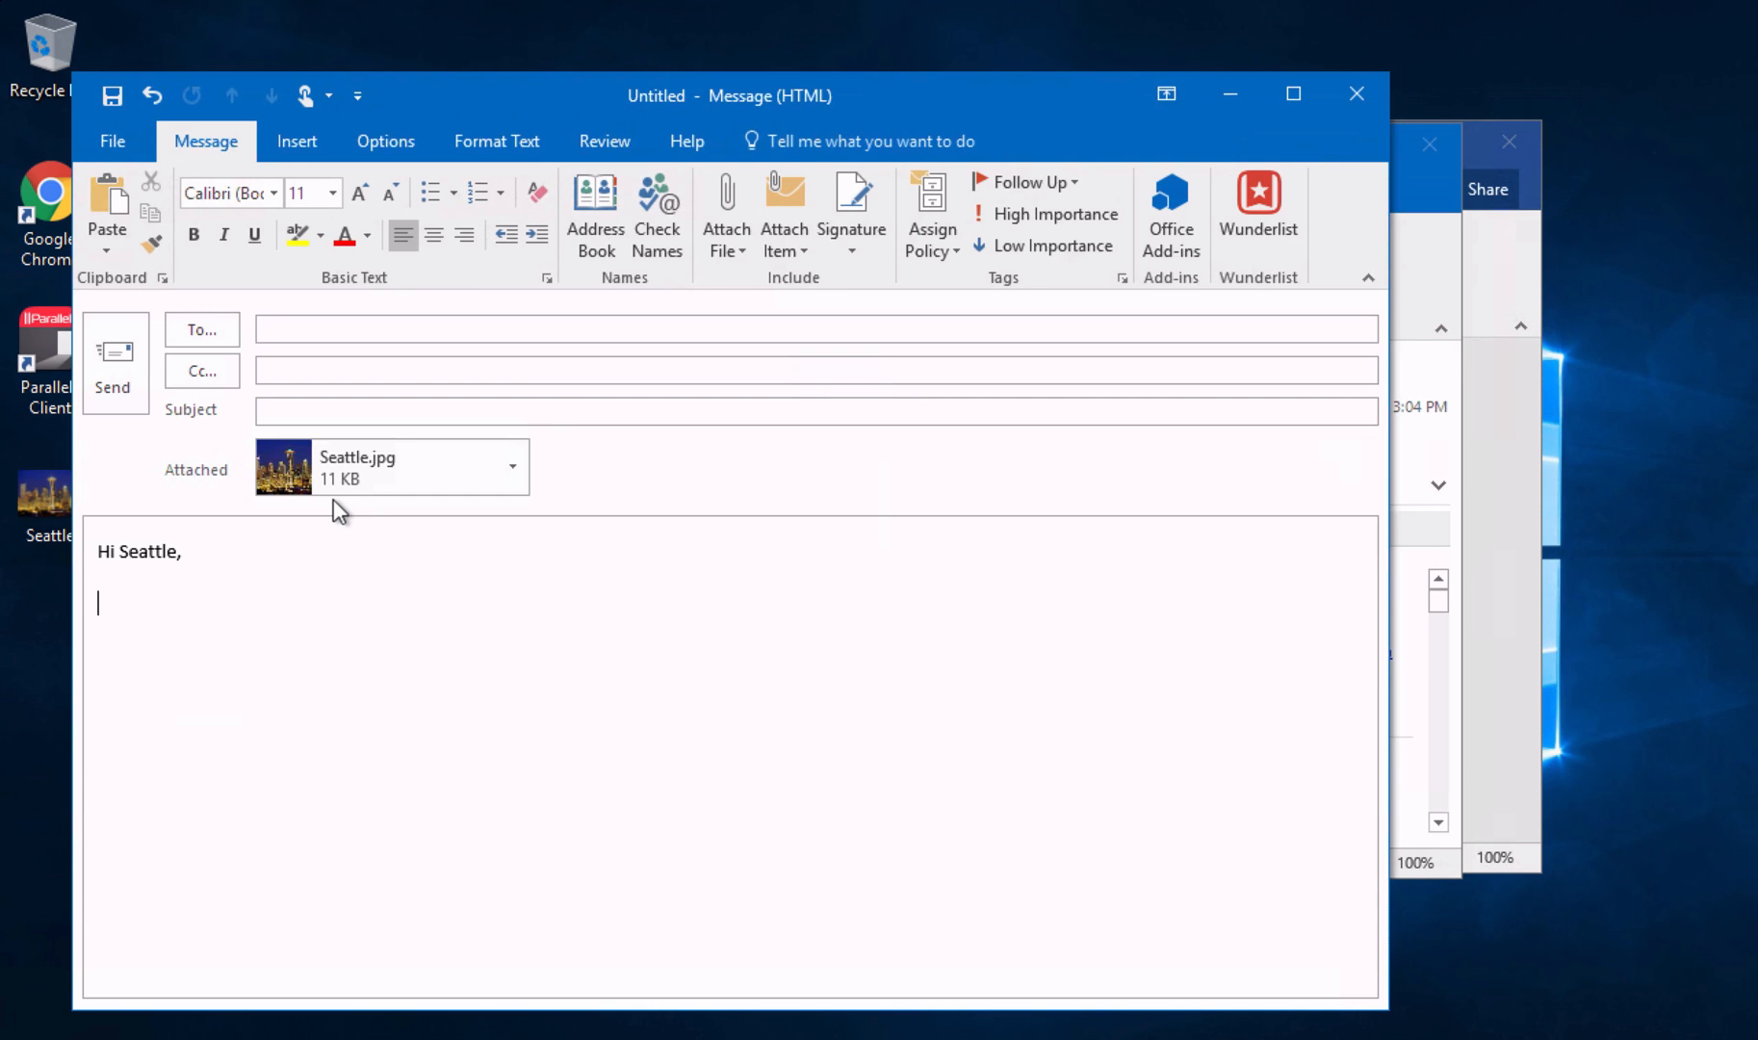
{"action": "left_click", "coordinate": [389, 467]}
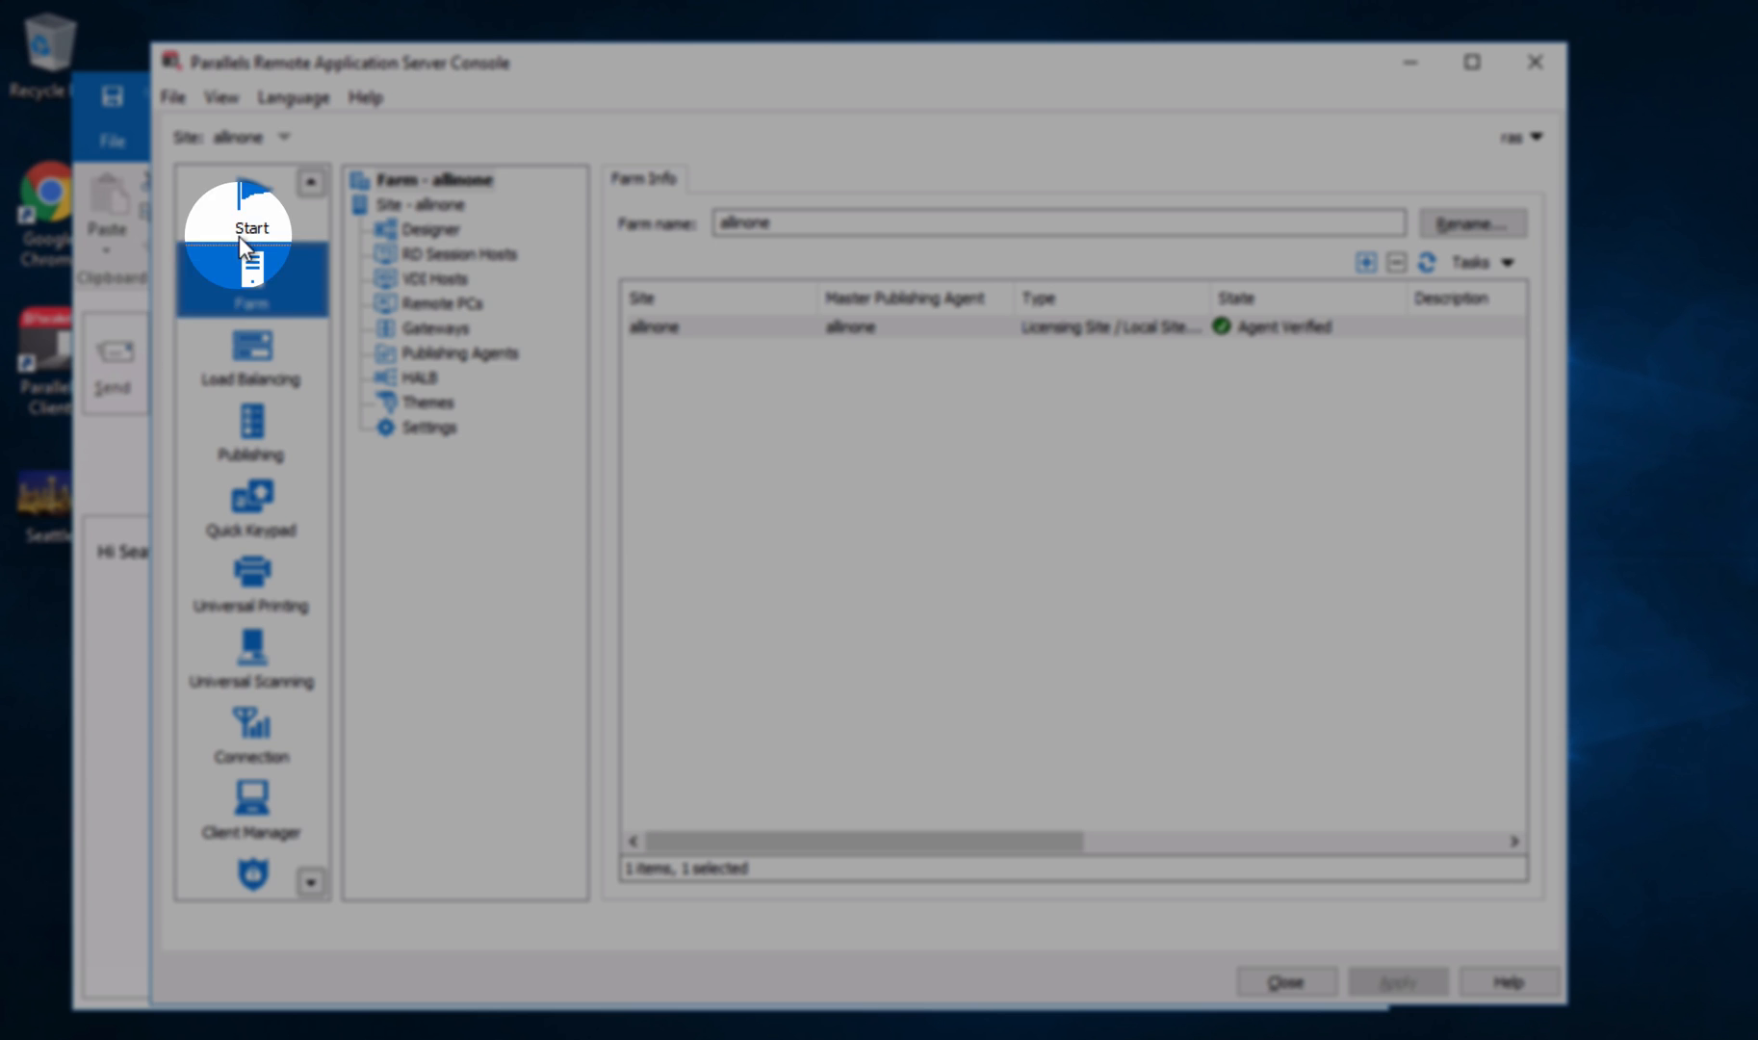
Step: Open Server Properties for localhost under Farm > RD Session Hosts
{"action": "left_click", "coordinate": [436, 253]}
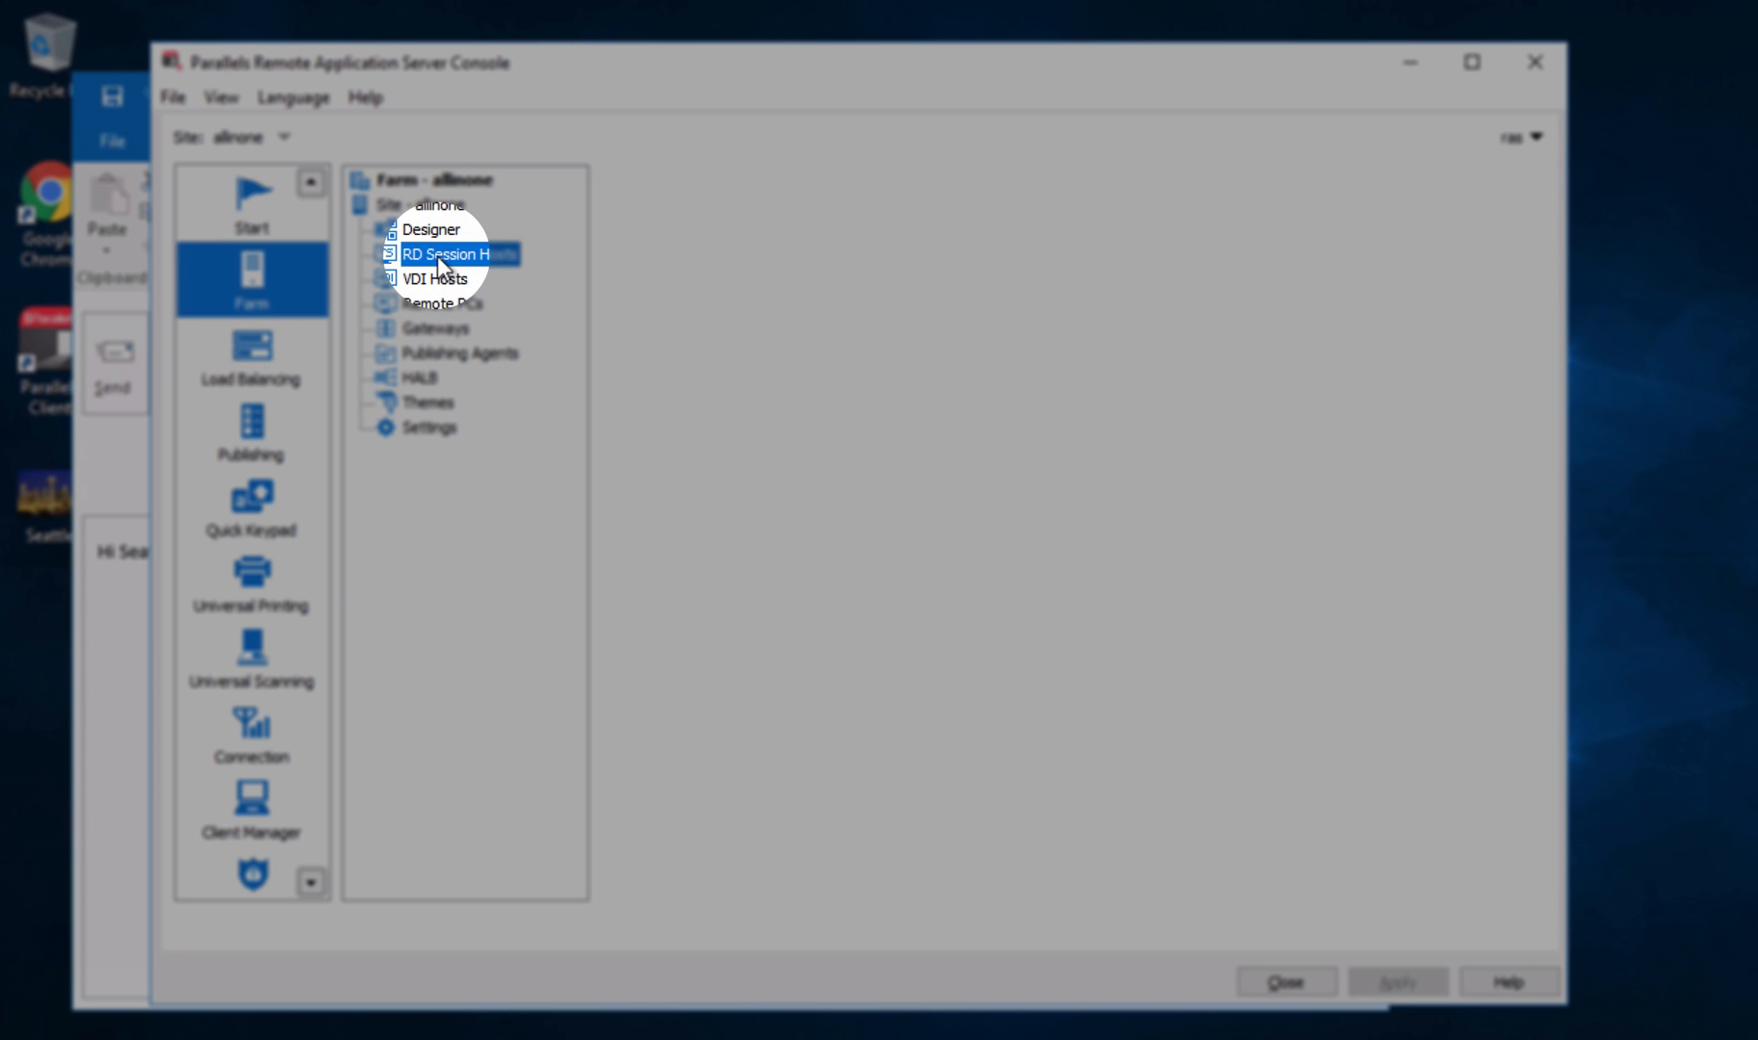
{"action": "left_click", "coordinate": [443, 253]}
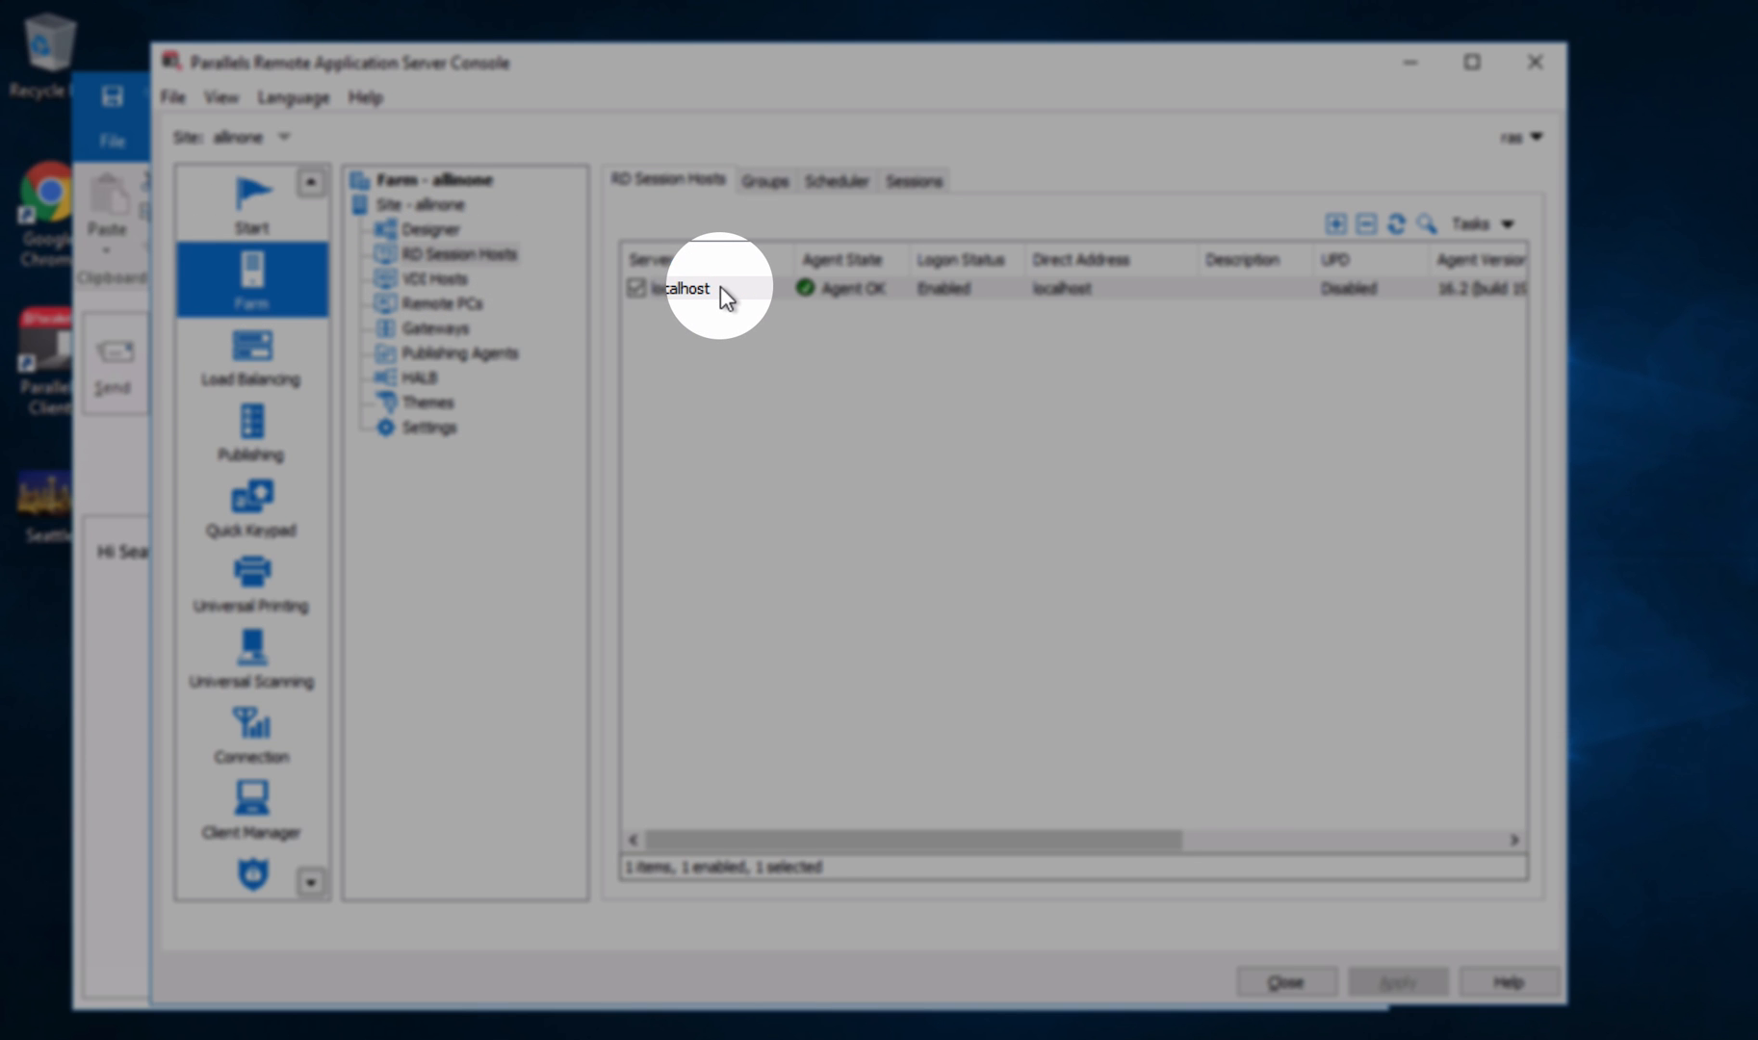
{"action": "double_click", "coordinate": [677, 288]}
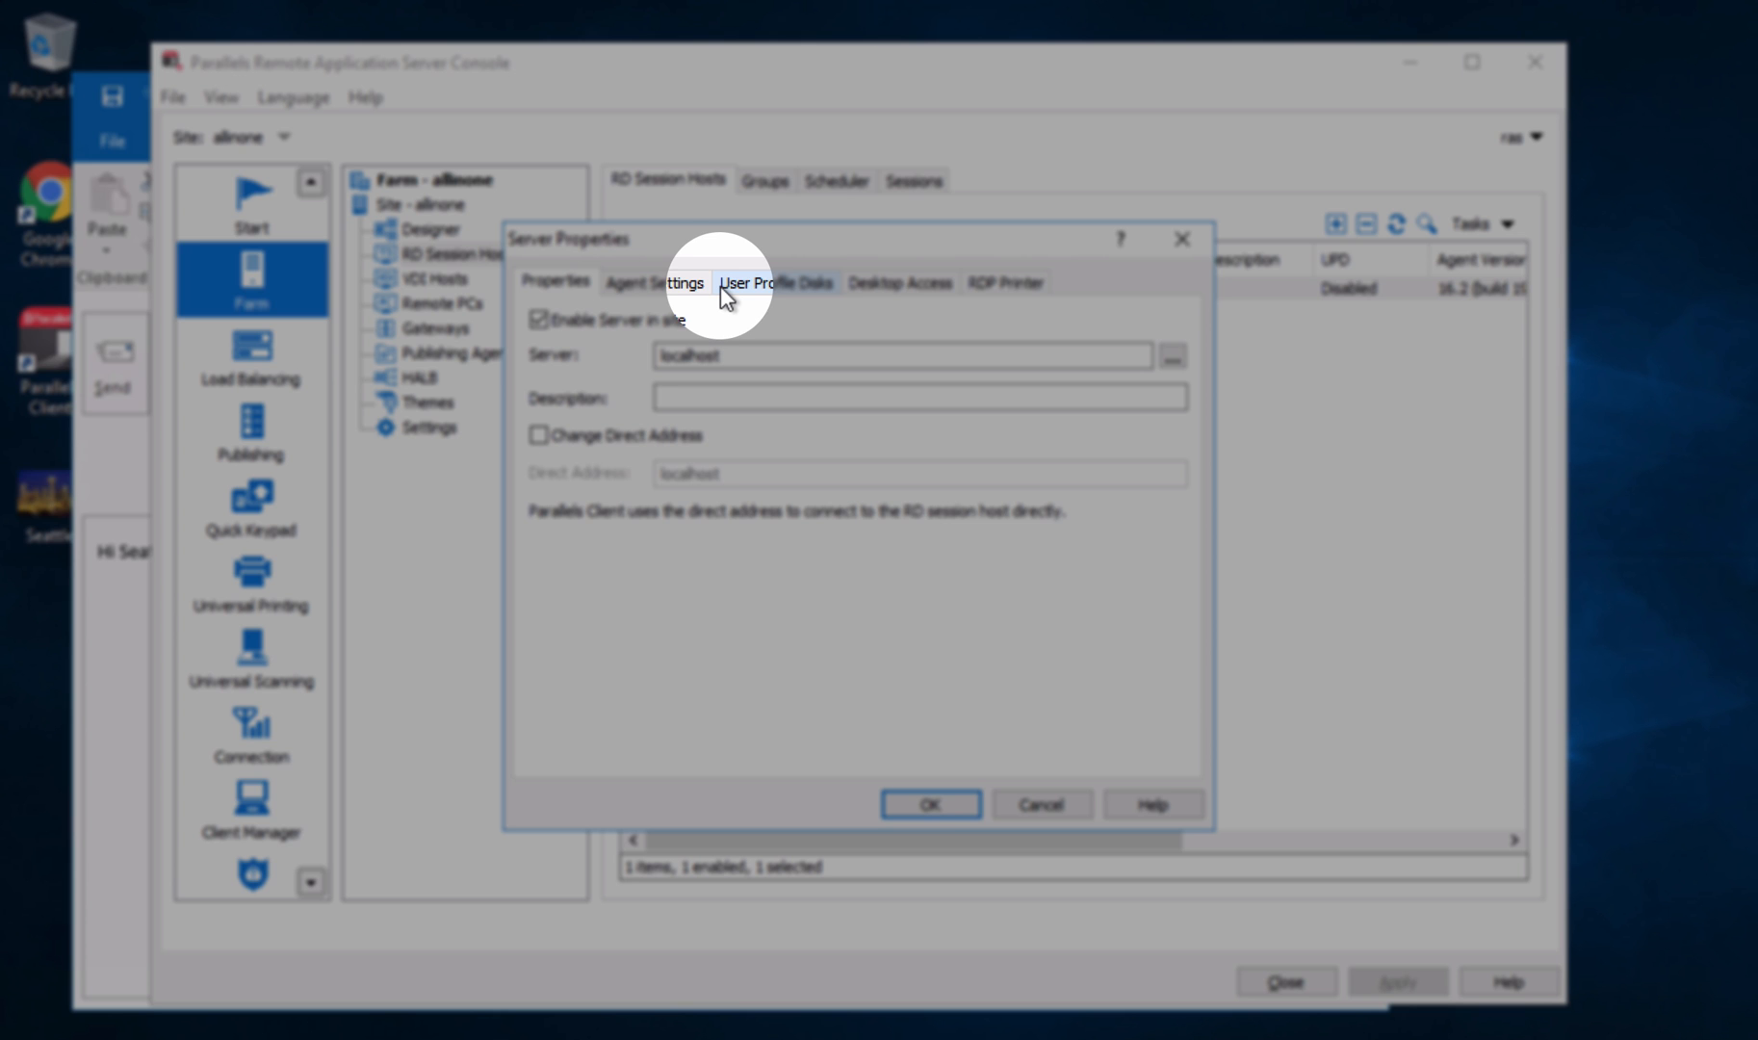
Step: Show Agent Settings defaults with local-to-remote drag and drop allowed
{"action": "left_click", "coordinate": [654, 281]}
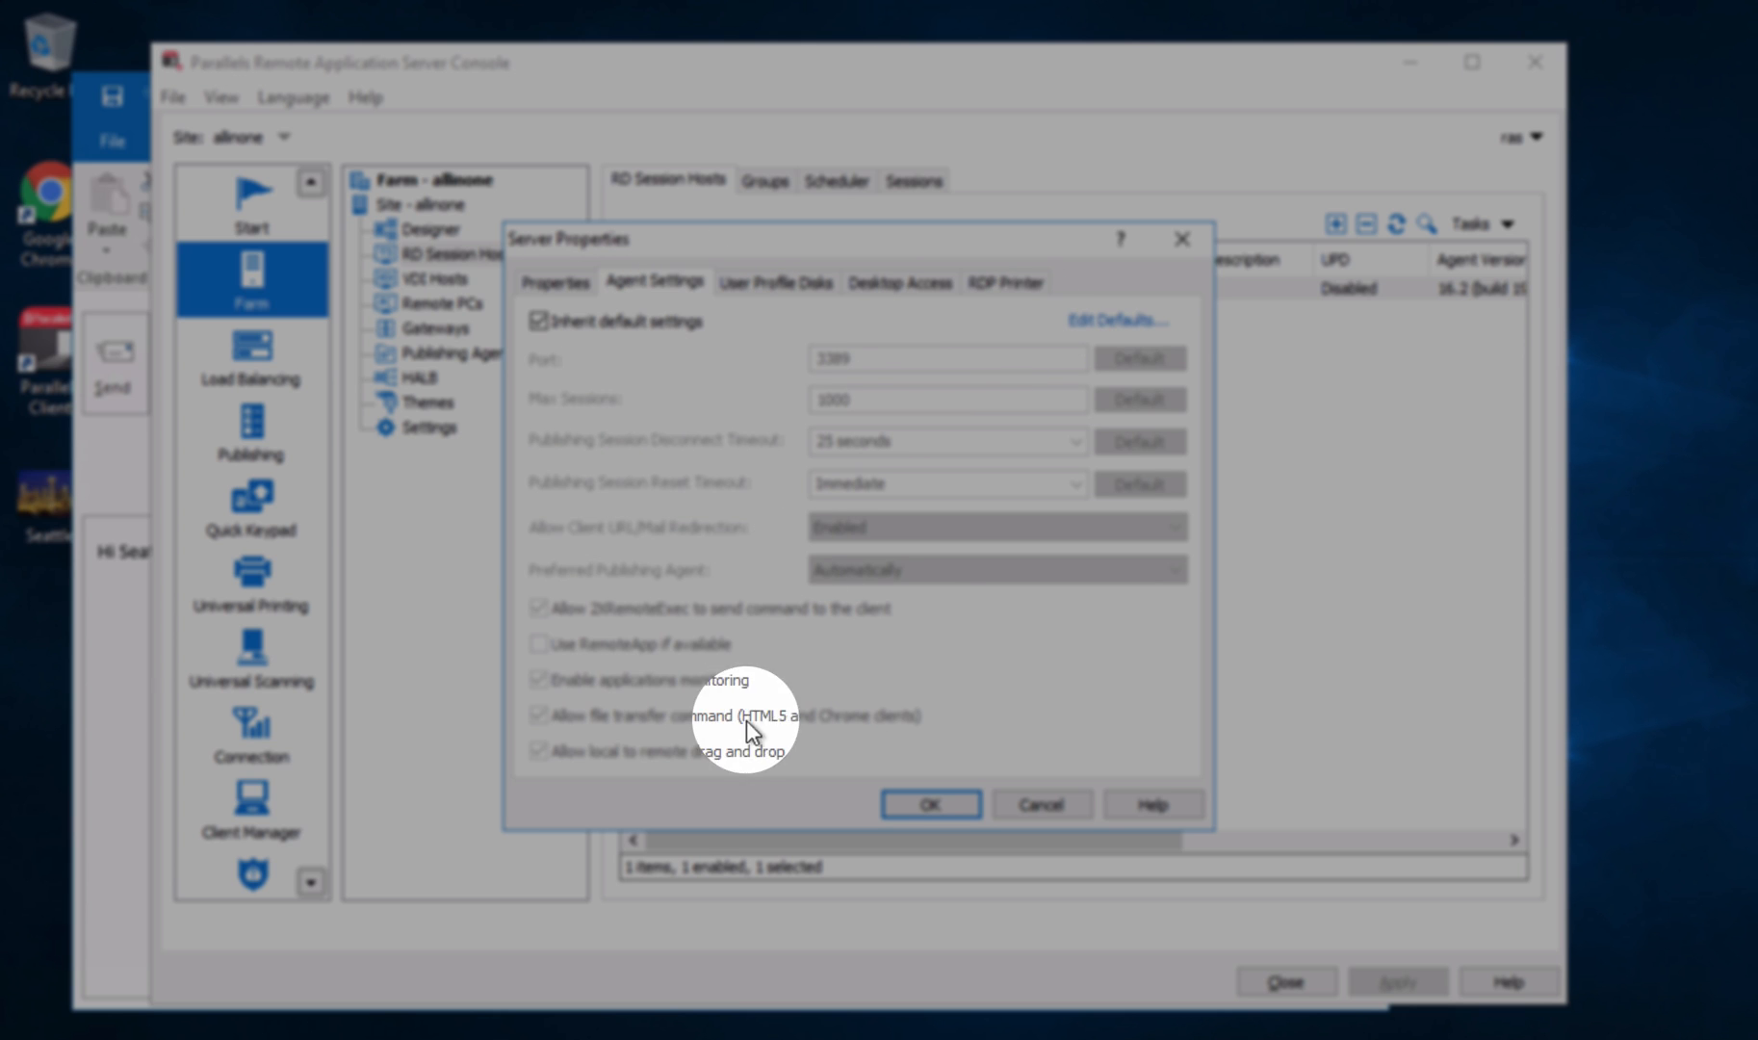
{"action": "mouse_move", "coordinate": [740, 774]}
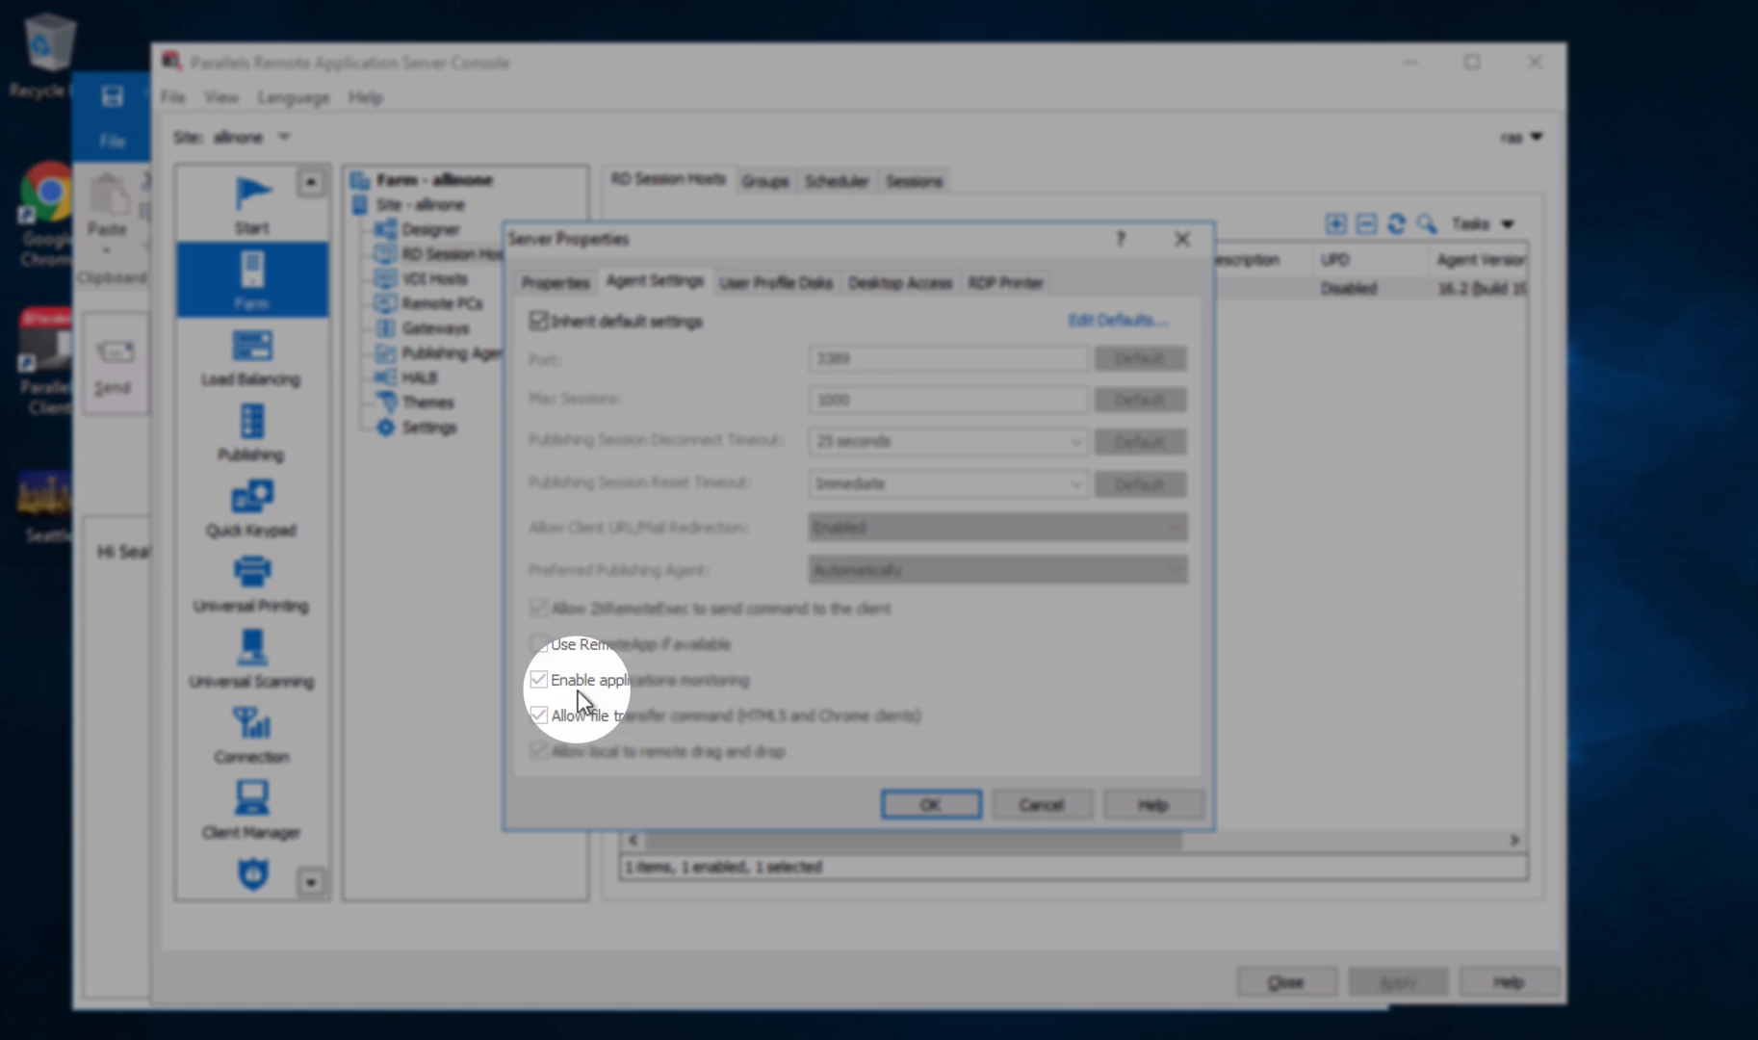
{"action": "left_click", "coordinate": [1116, 320]}
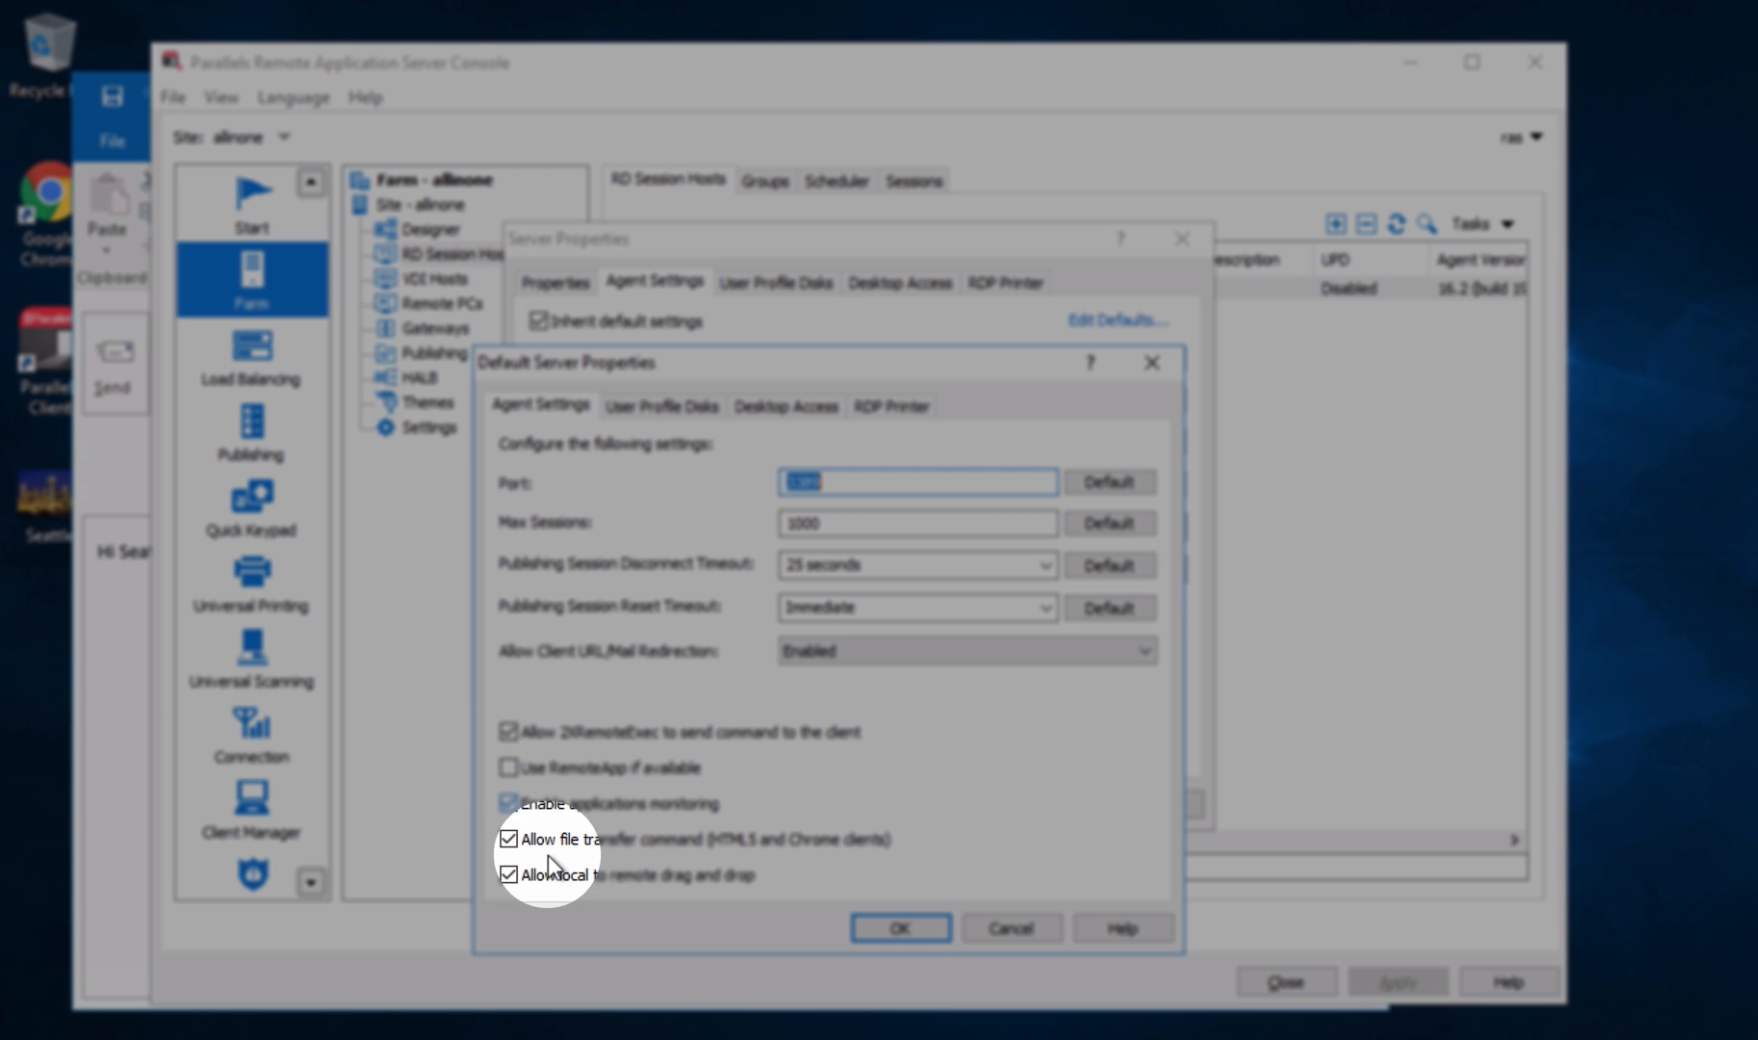